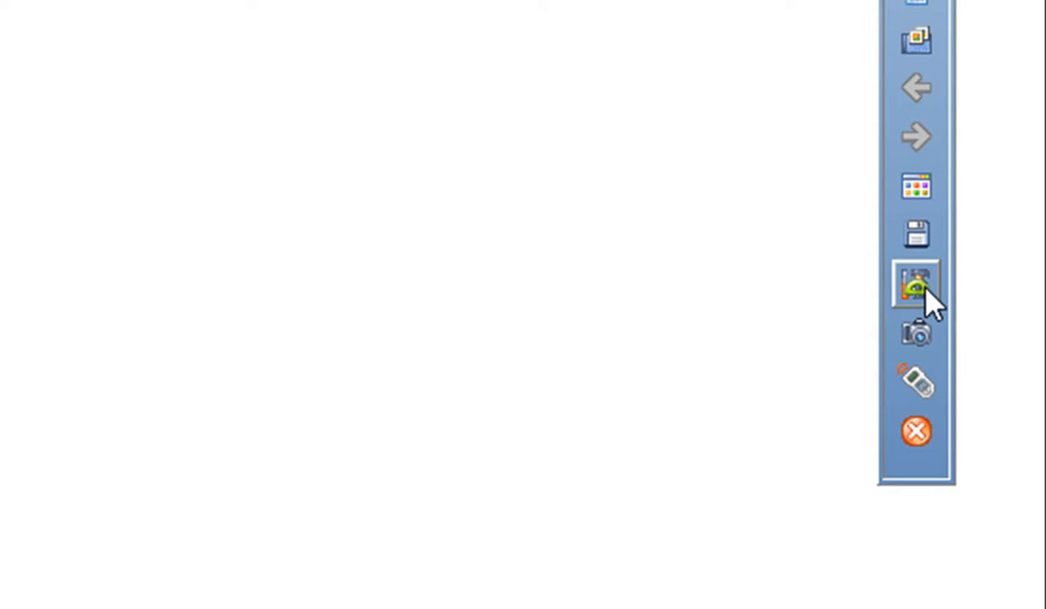
Reach the Customize Toolbar settings through the main menu's Preferences
left_click(916, 281)
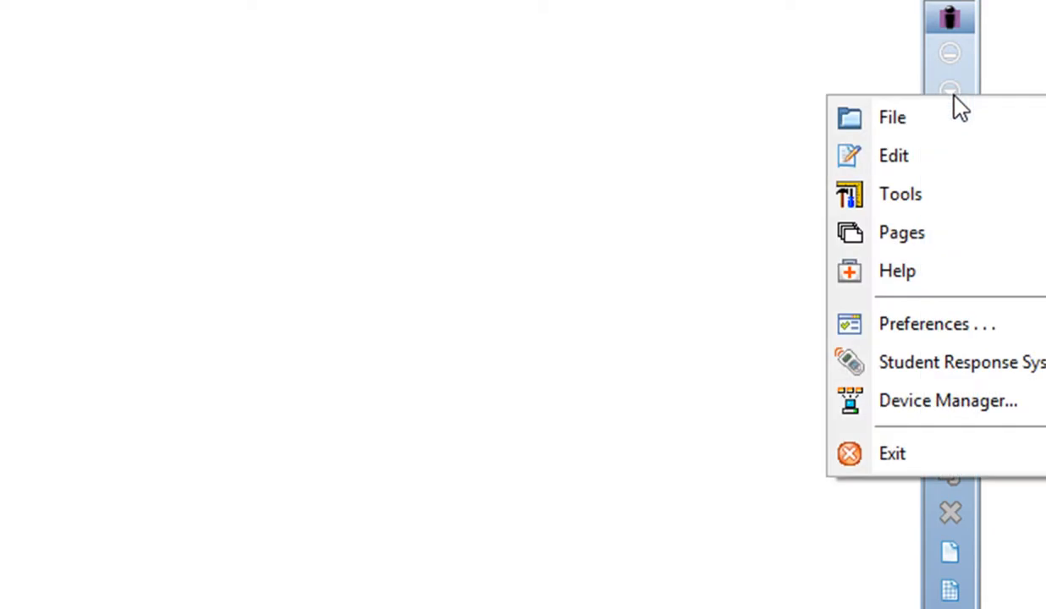
left_click(936, 325)
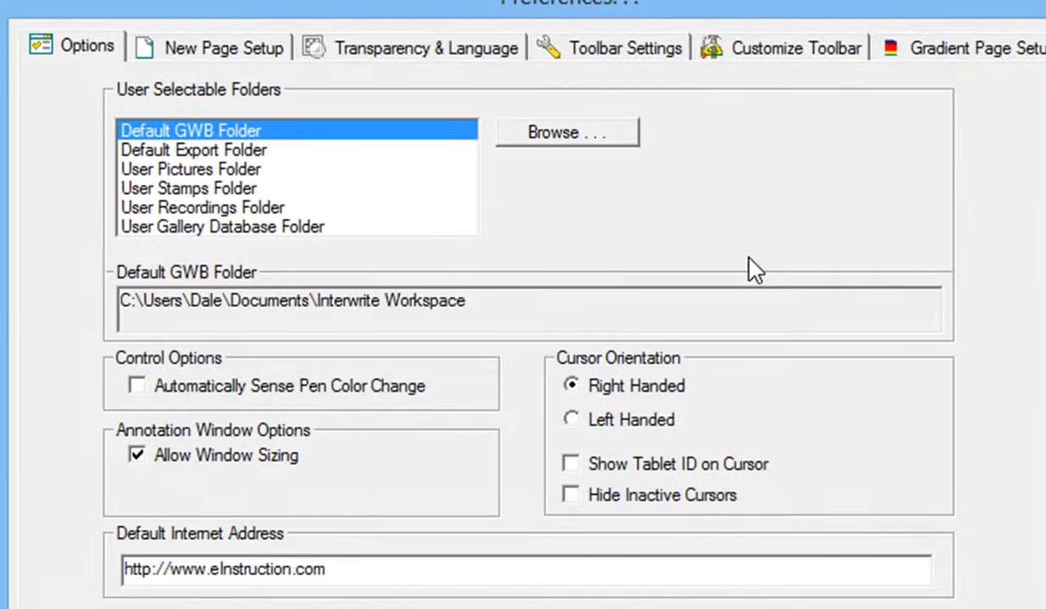
mouse_move(776, 64)
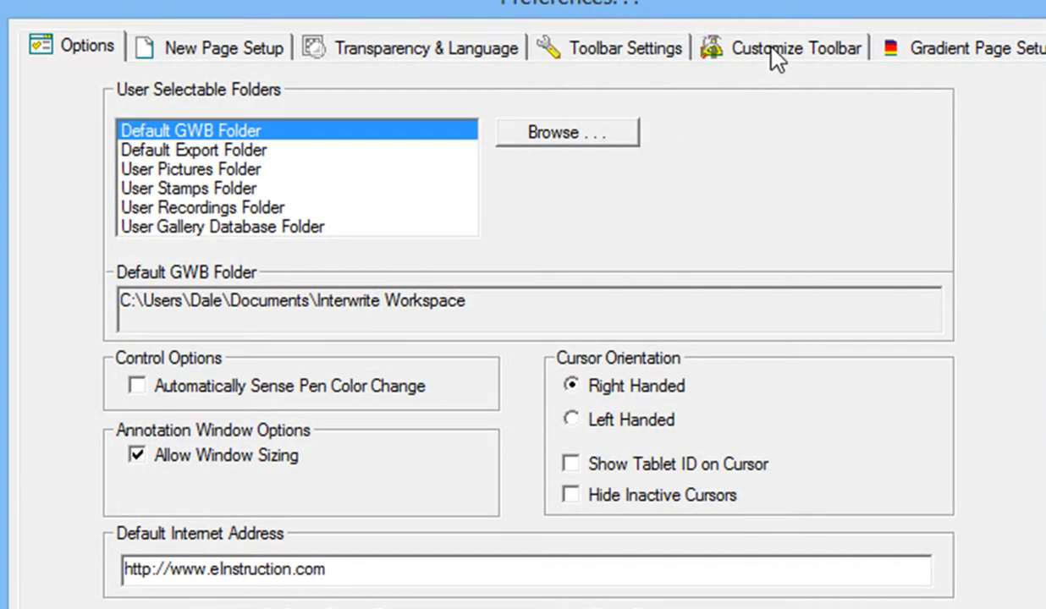
left_click(785, 47)
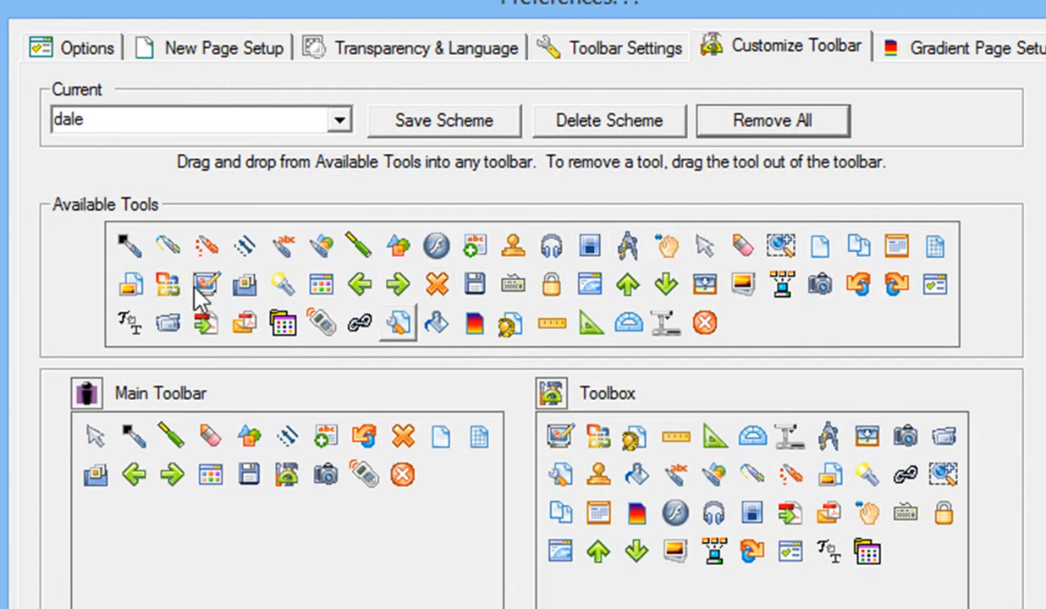
mouse_move(822, 294)
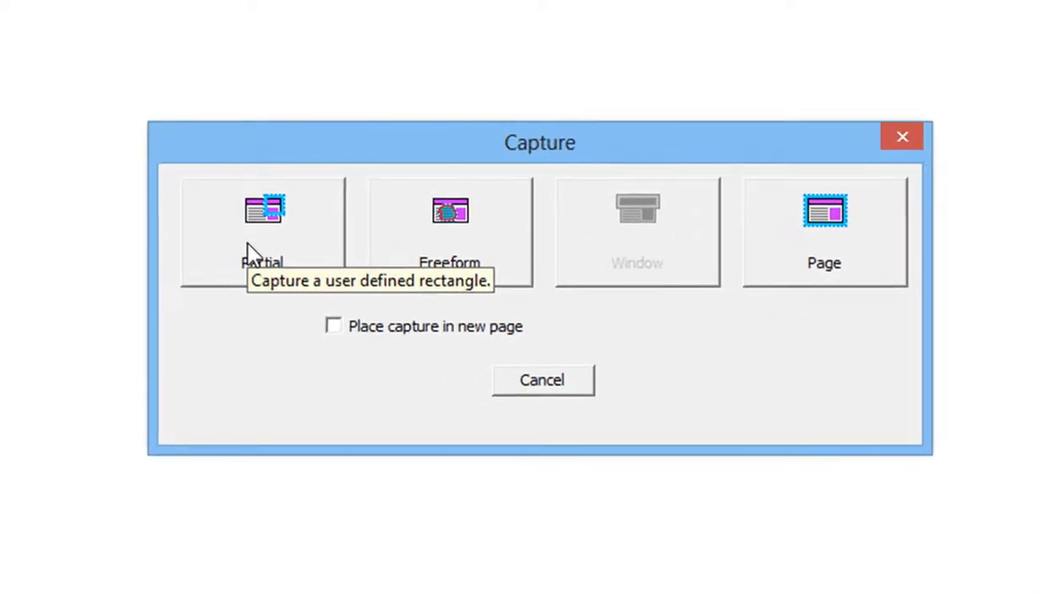
mouse_move(268, 222)
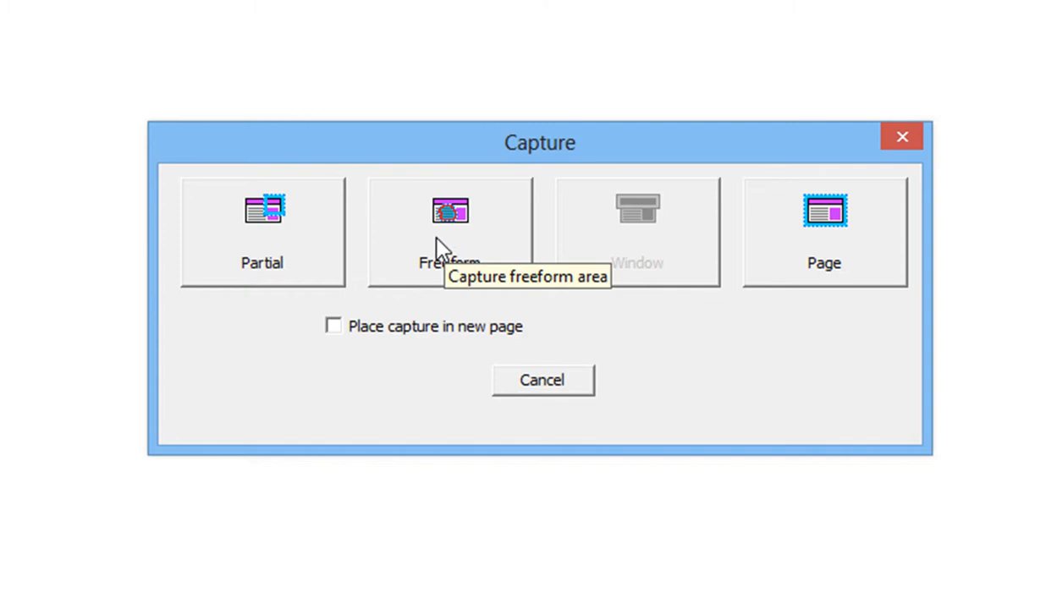
mouse_move(660, 254)
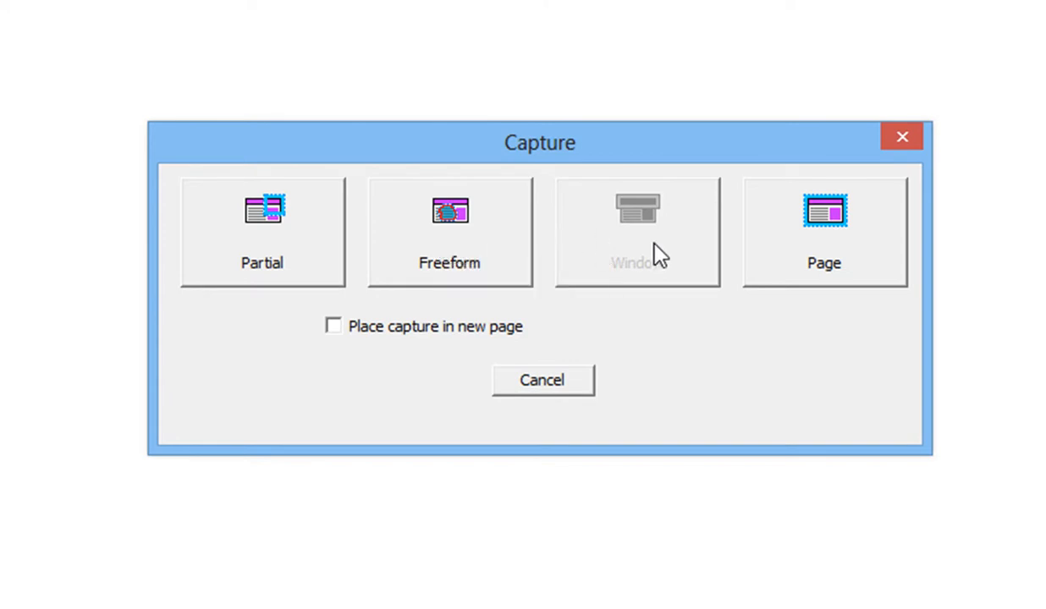
mouse_move(674, 256)
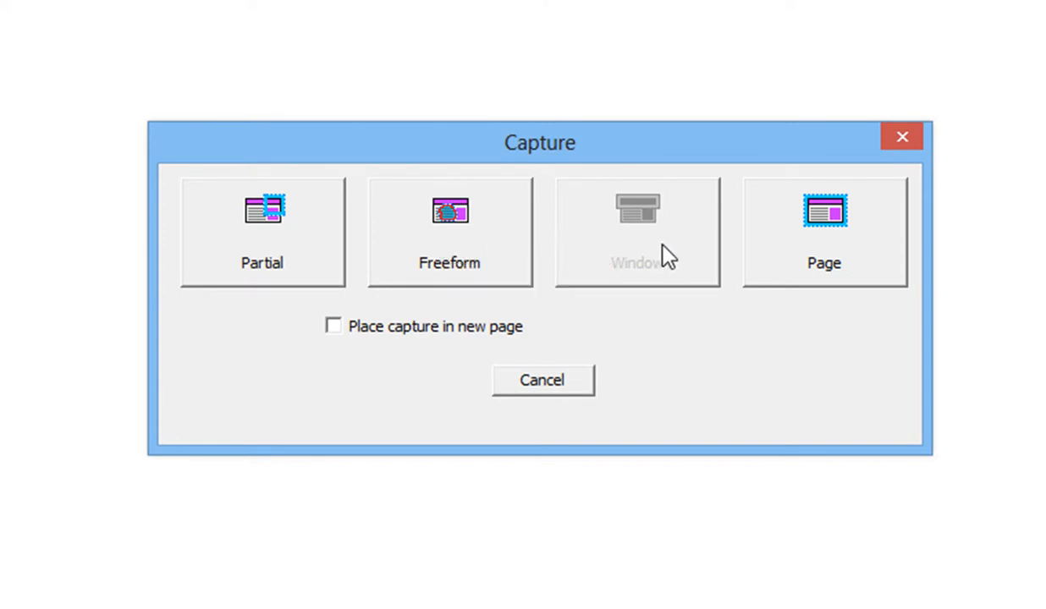
mouse_move(623, 247)
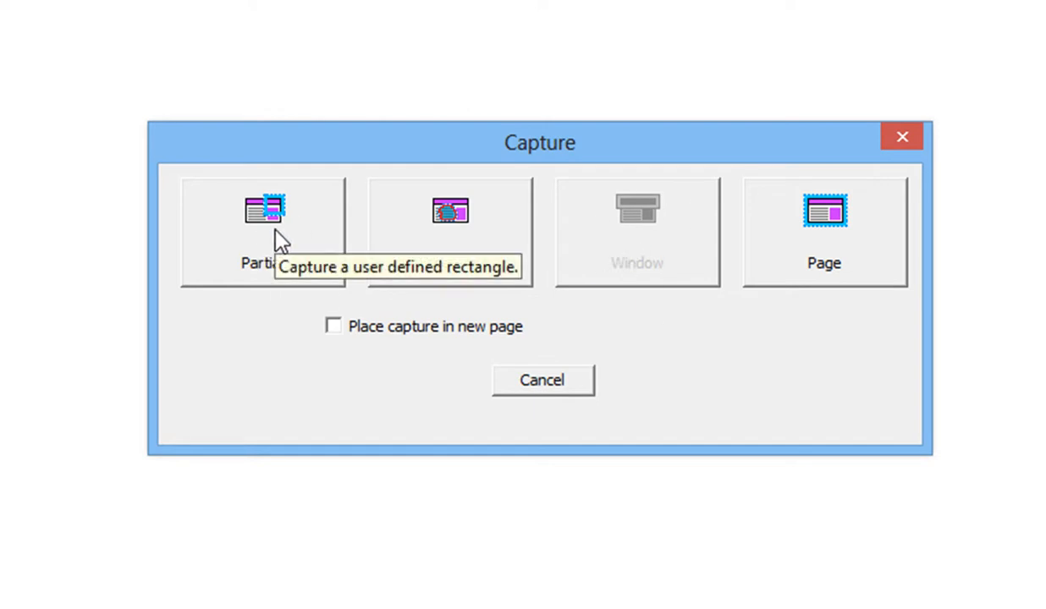
mouse_move(857, 253)
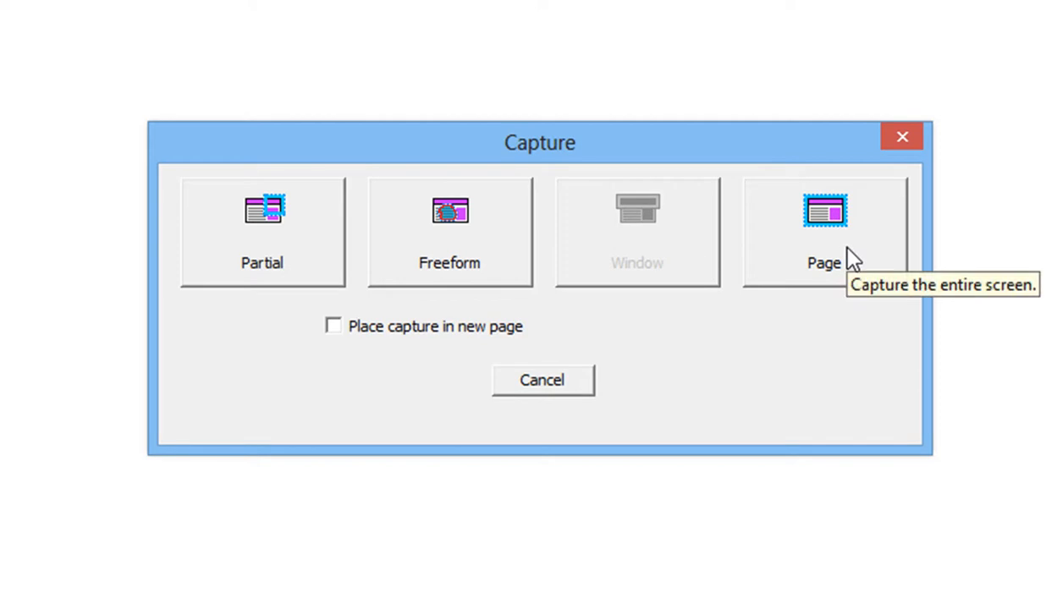
mouse_move(585, 286)
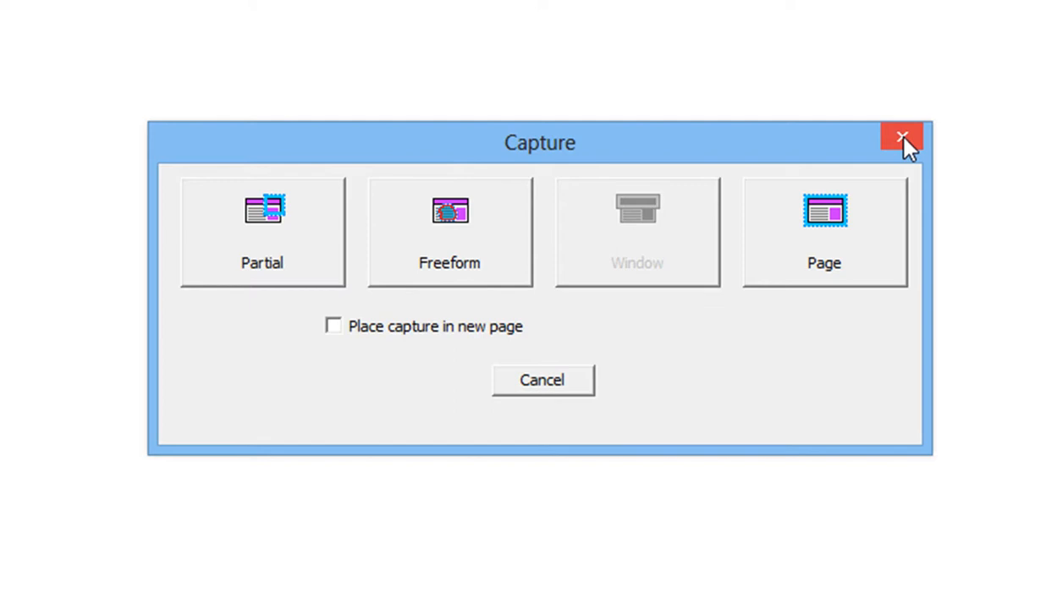
Dismiss the capture choices, then reopen them over the Greedo Wookieepedia page
left_click(901, 136)
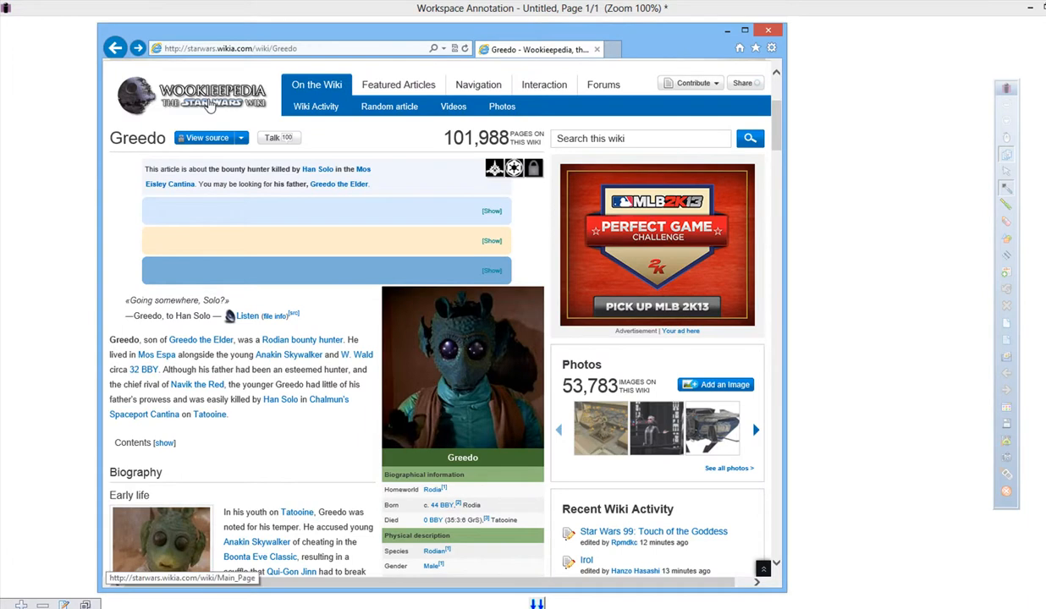
mouse_move(291, 129)
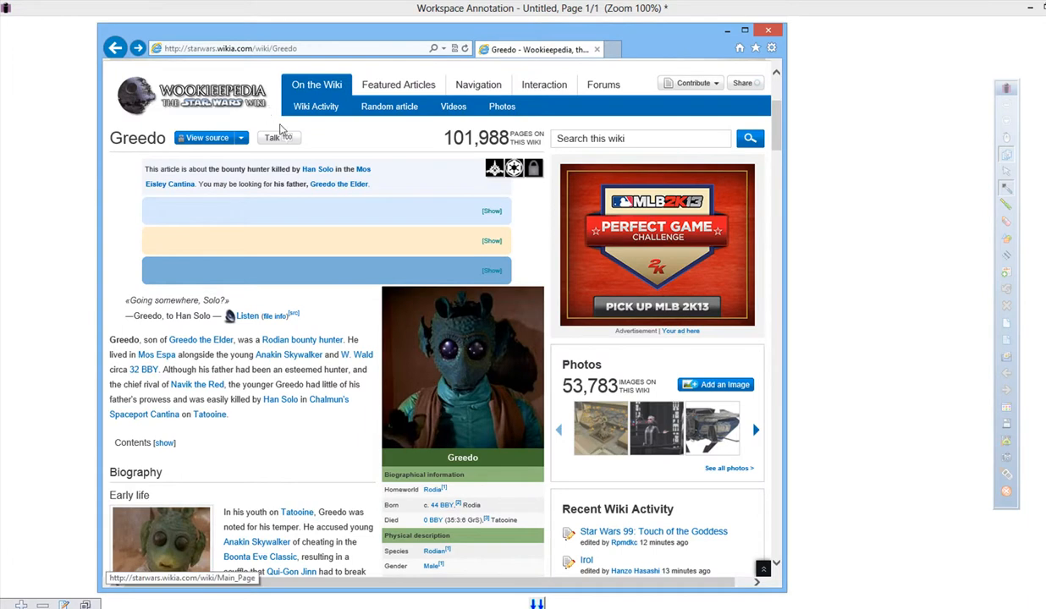
mouse_move(237, 283)
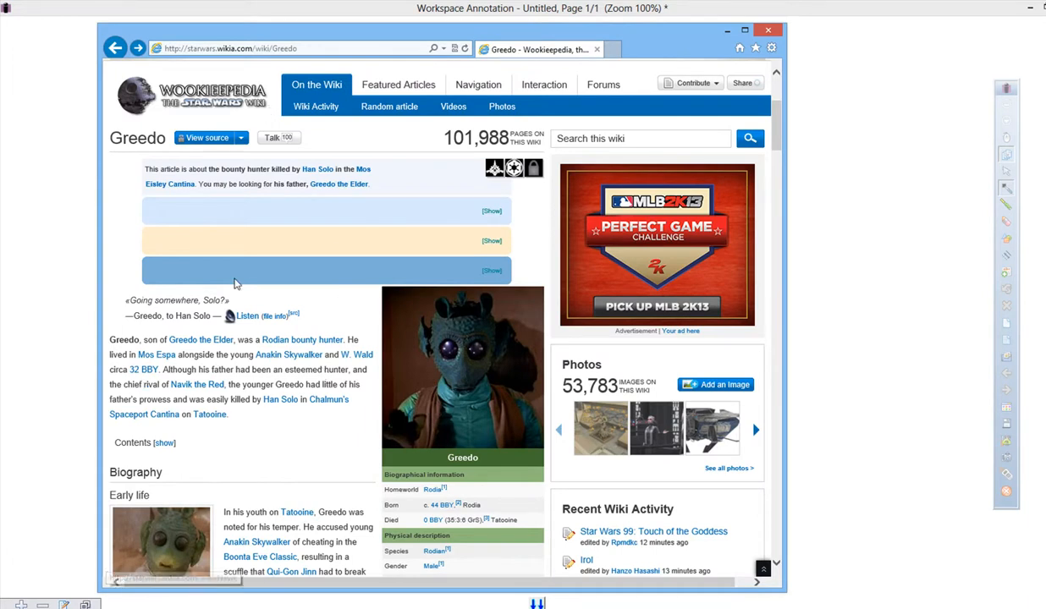
mouse_move(193, 350)
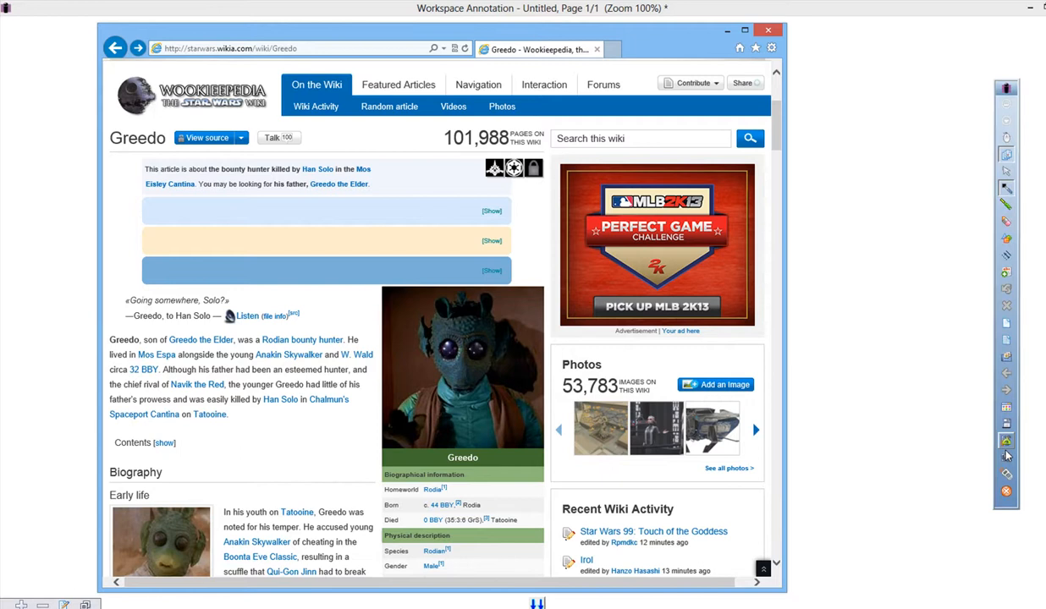
left_click(1004, 440)
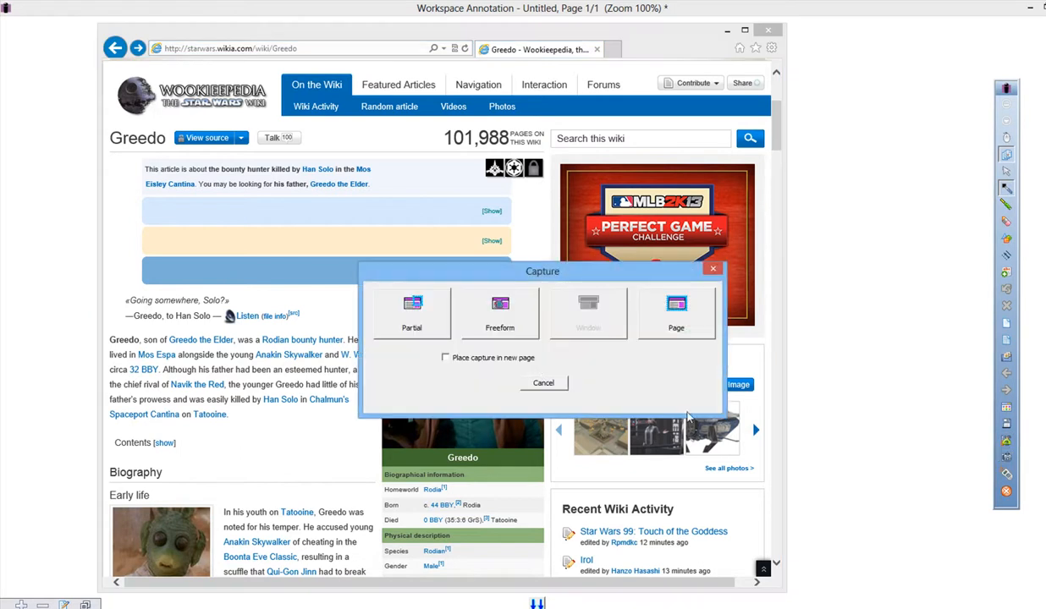
mouse_move(412, 307)
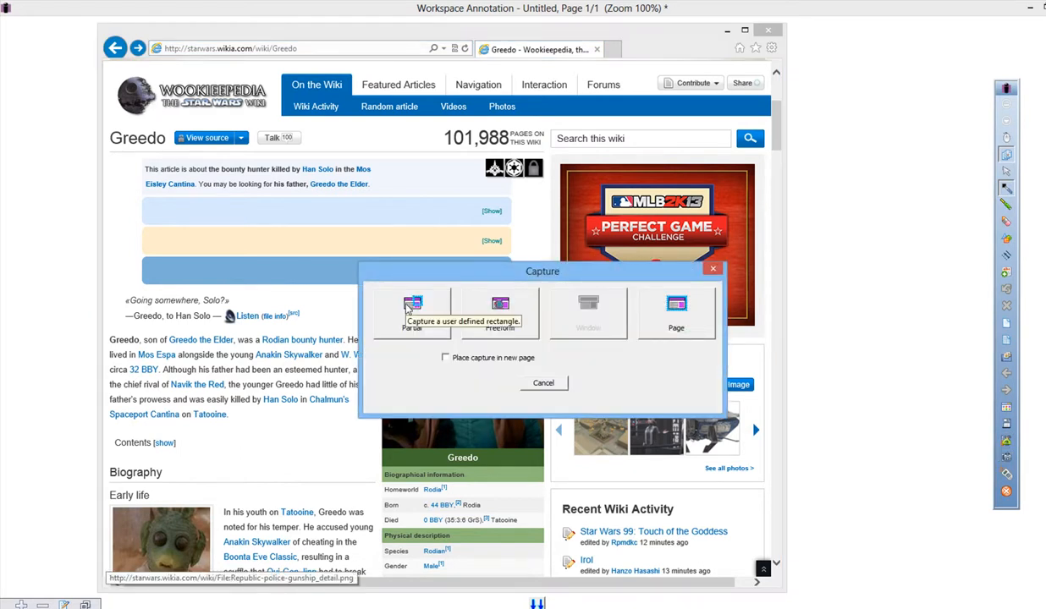
Choose a partial rectangular capture of the Greedo article excerpt
left_click(543, 383)
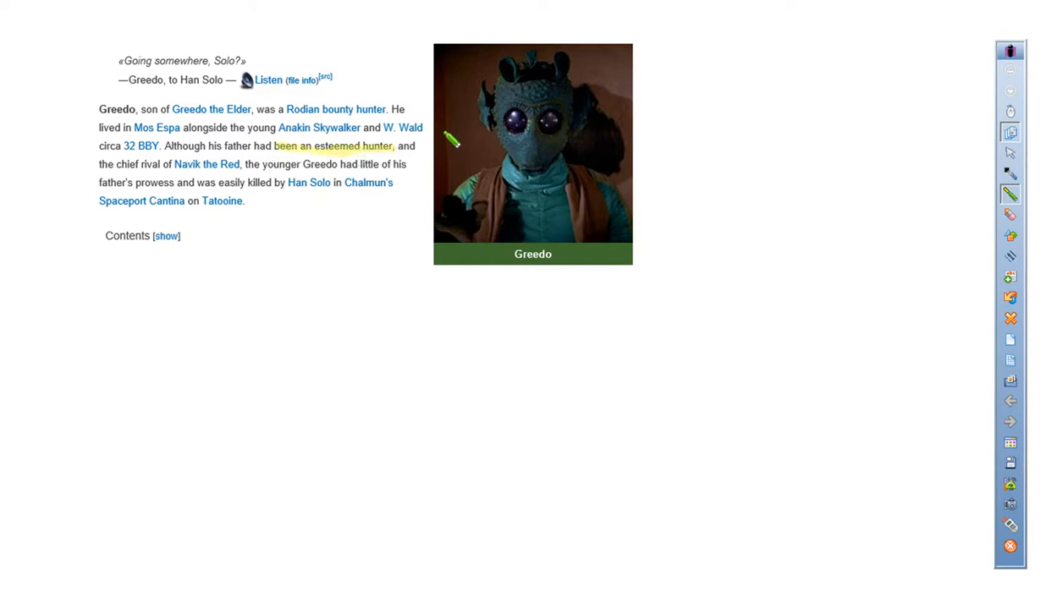
mouse_move(433, 214)
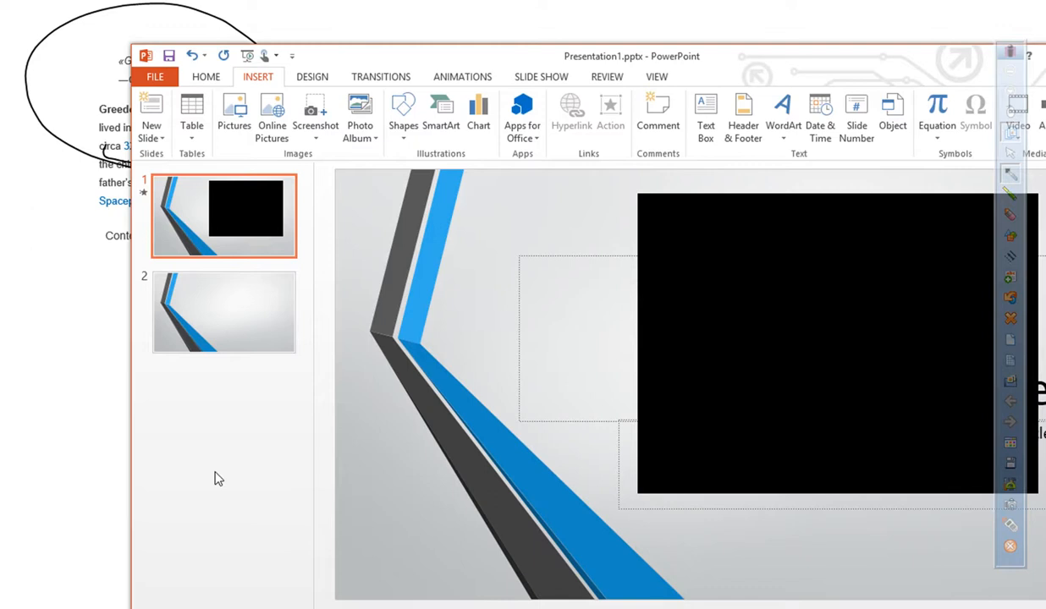
mouse_move(363, 76)
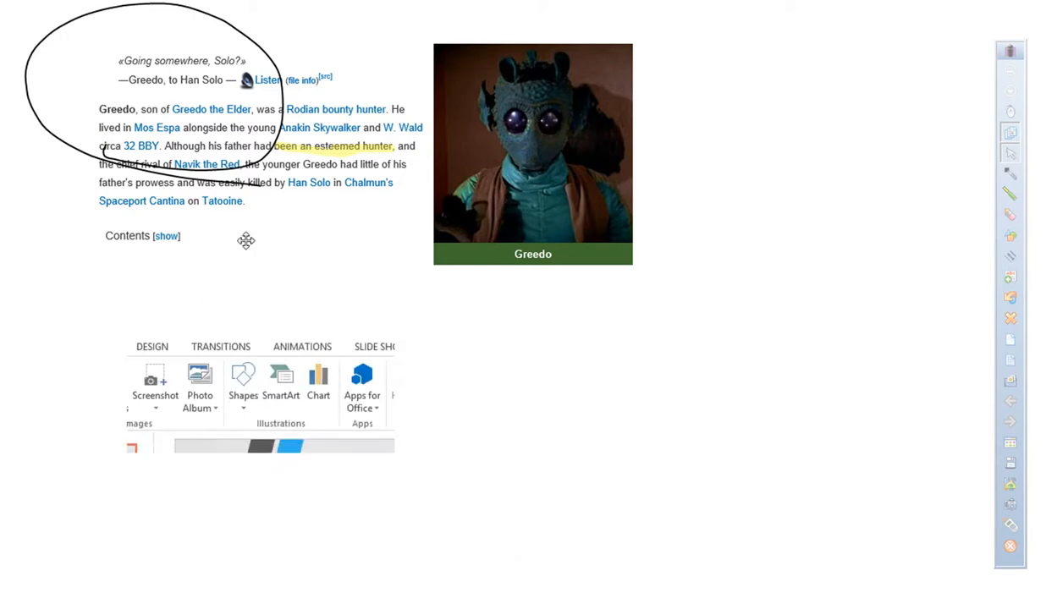
mouse_move(156, 301)
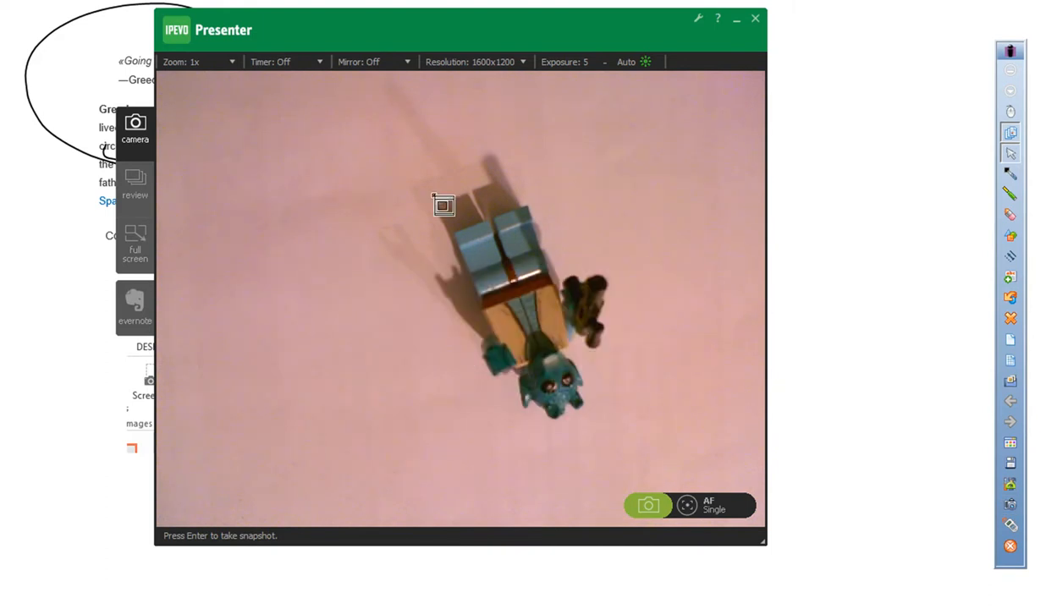
Snapshot the area around the Lego Greedo figure in IPEVO Presenter
left_click_drag(443, 205, 646, 450)
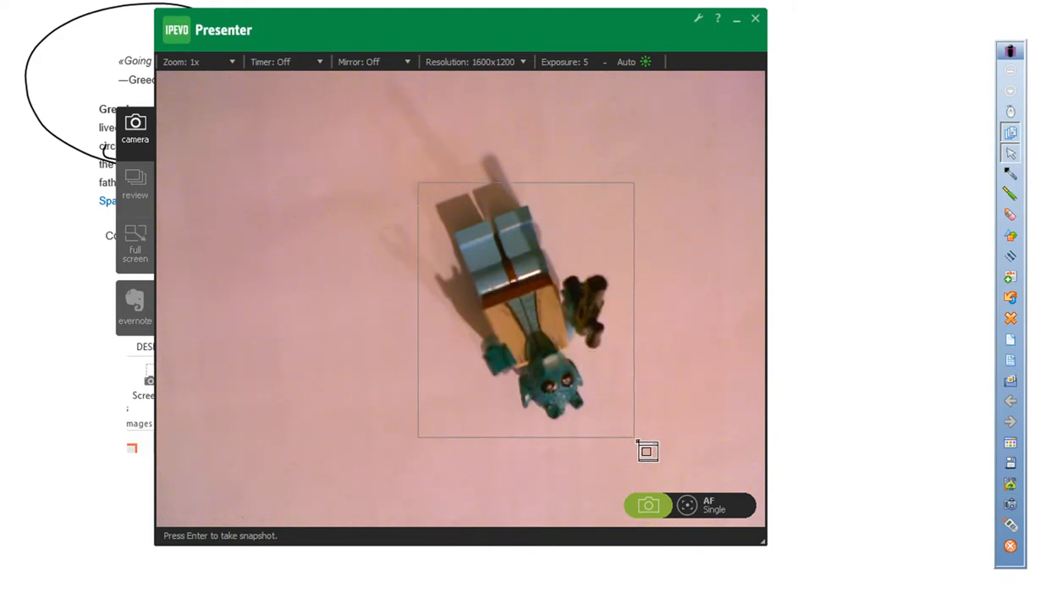
left_click(755, 20)
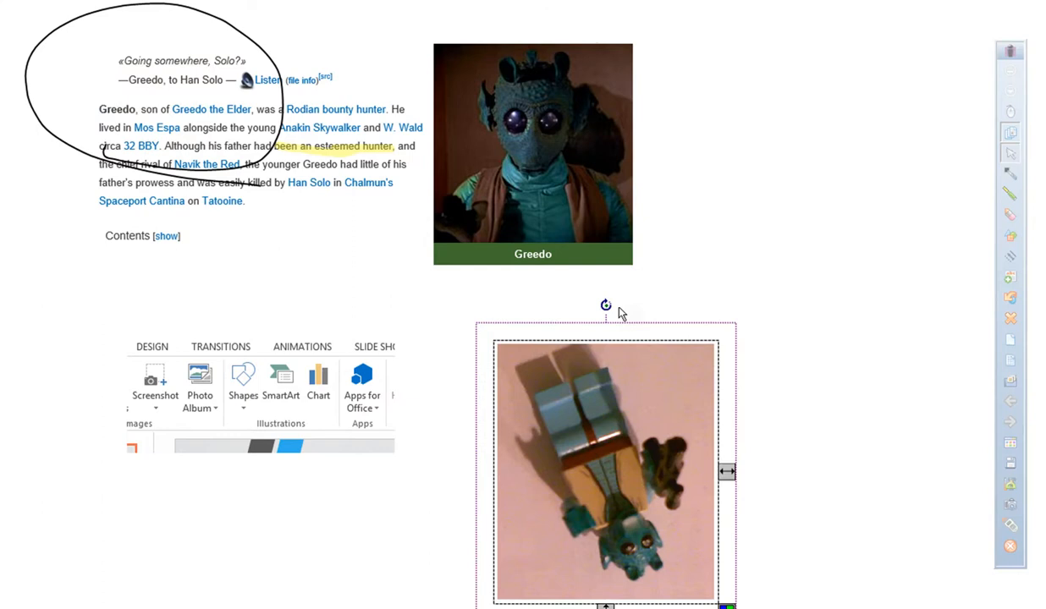
Rotate the Lego photo upright and freeform-capture a cutout of the figure's head
left_click_drag(606, 304, 596, 531)
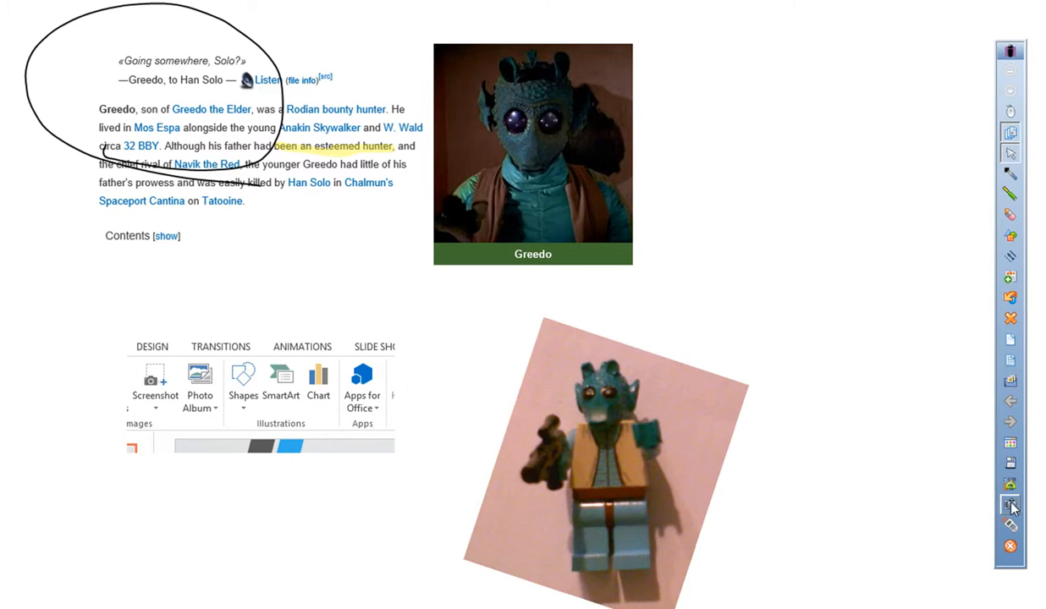
left_click(1009, 508)
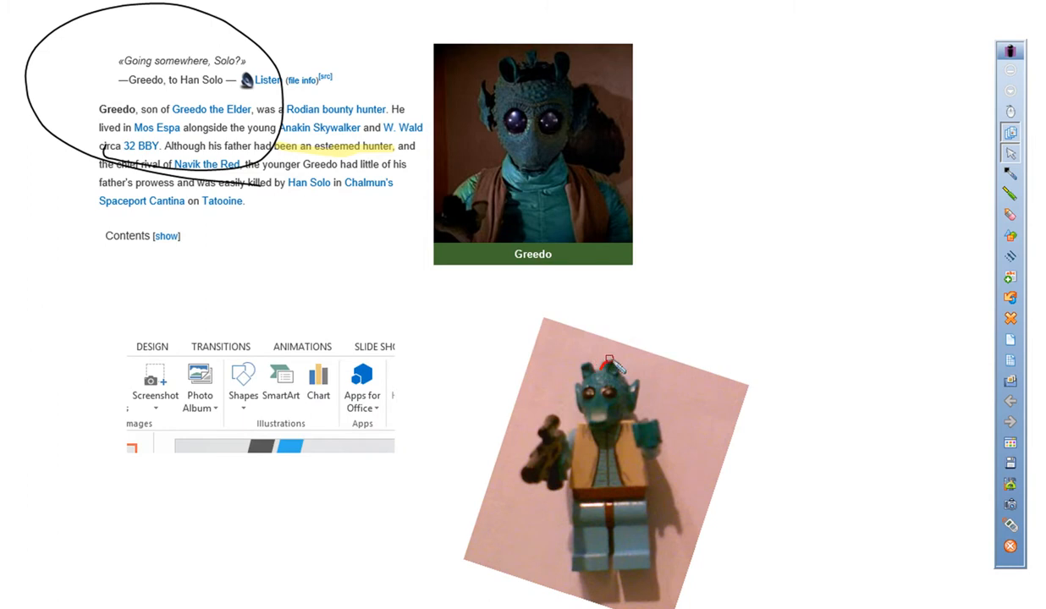
left_click_drag(610, 364, 640, 397)
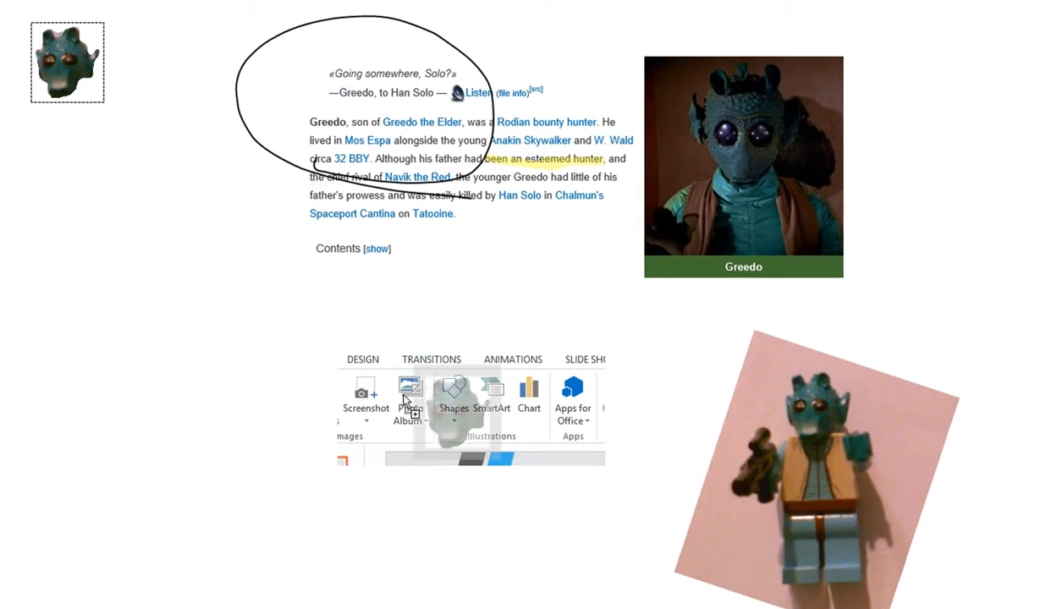
Move the head cutout left of the excerpt and draw a horizontal line across the page
left_click_drag(68, 61, 193, 264)
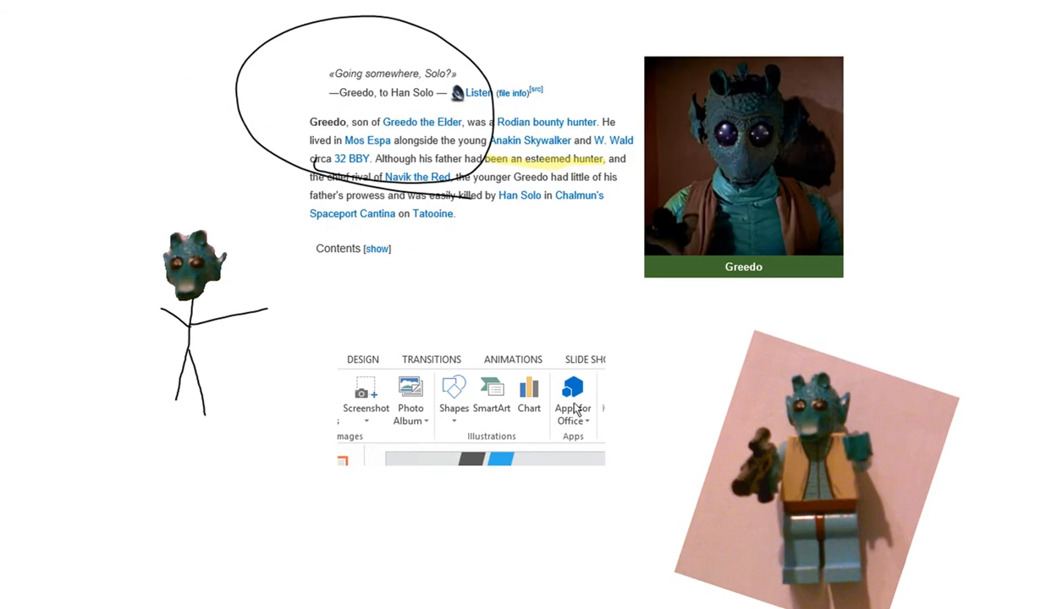
mouse_move(543, 234)
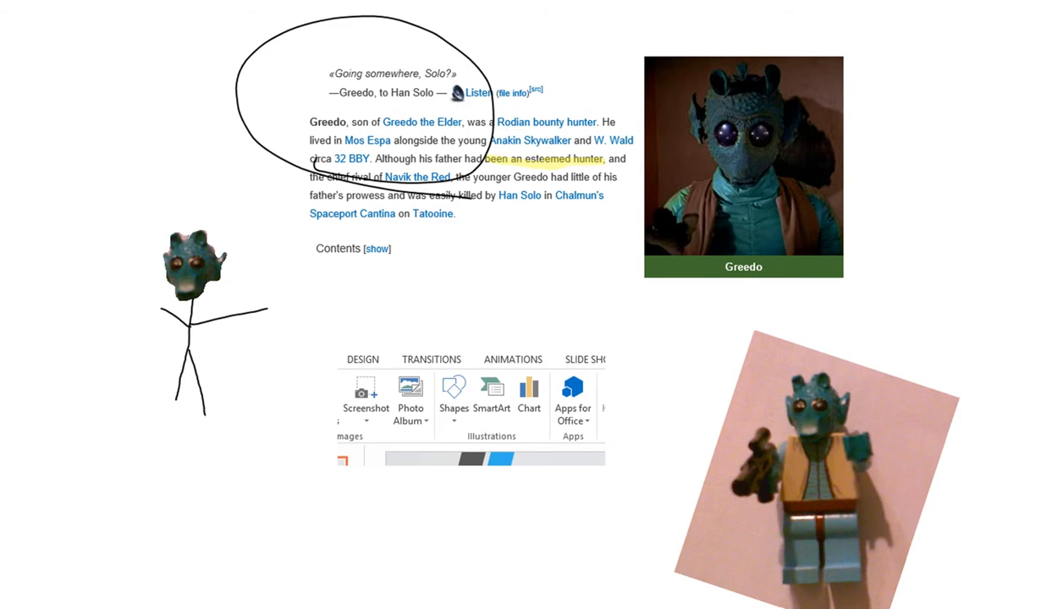
left_click_drag(262, 222, 1002, 227)
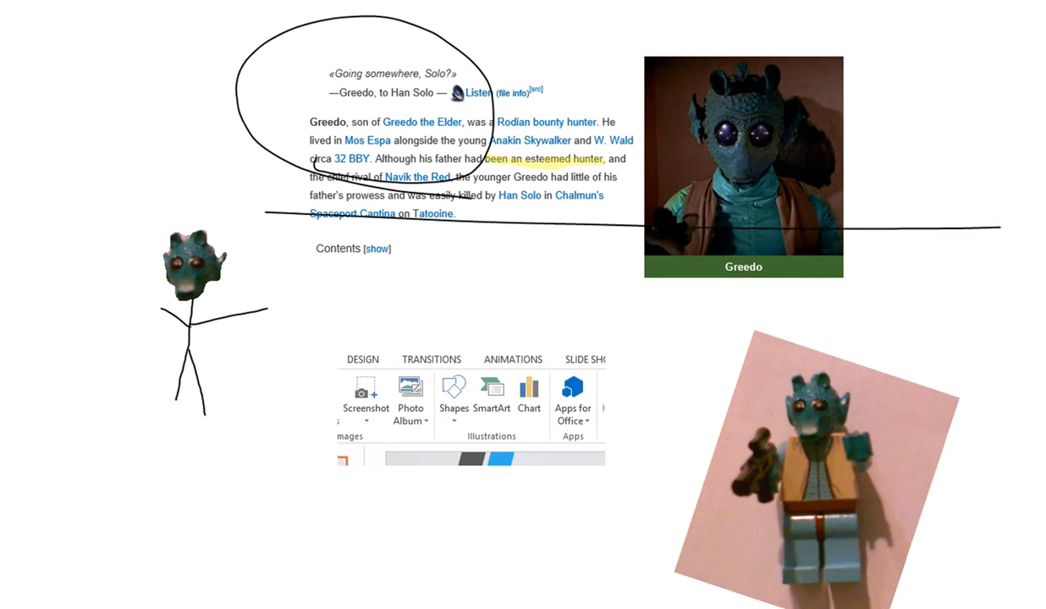